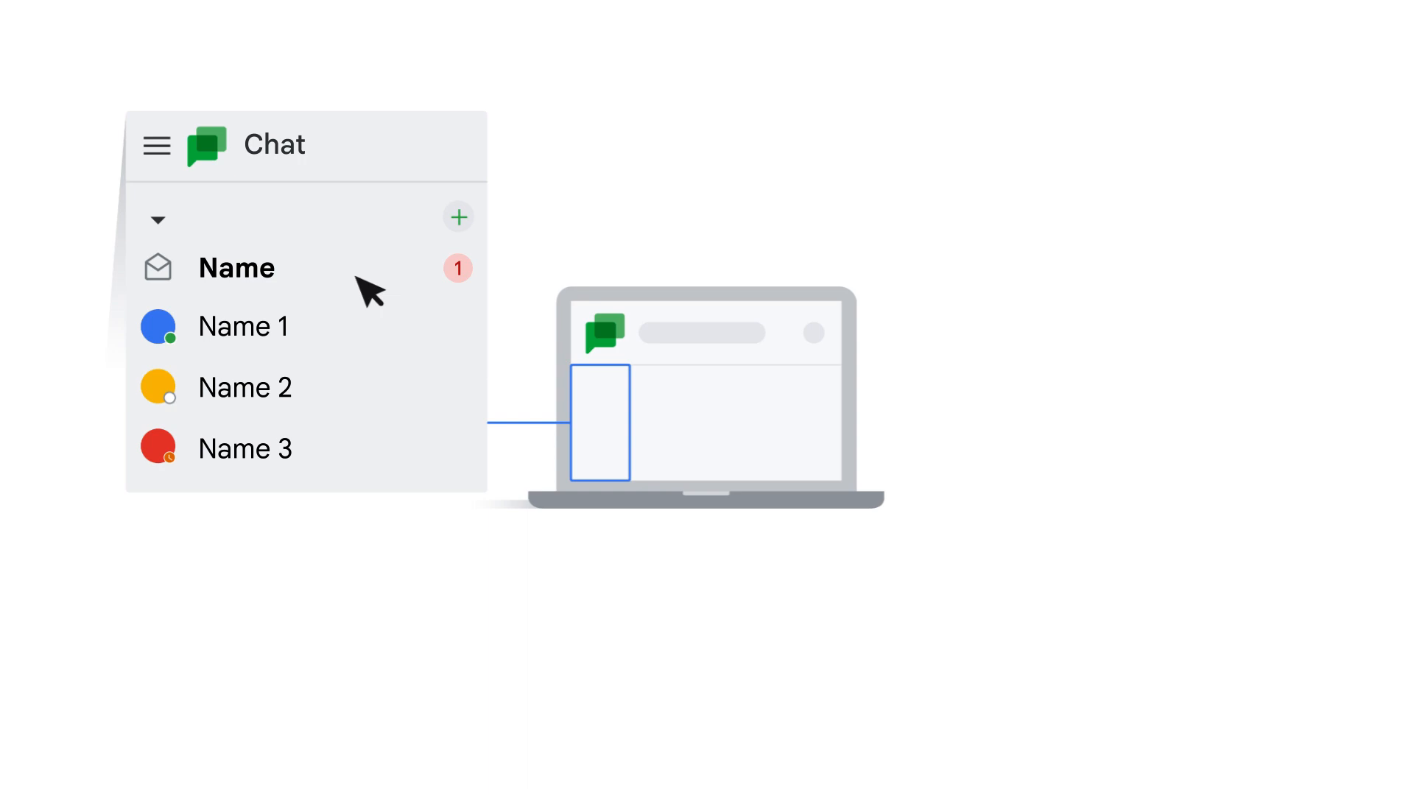
mouse_move(483, 244)
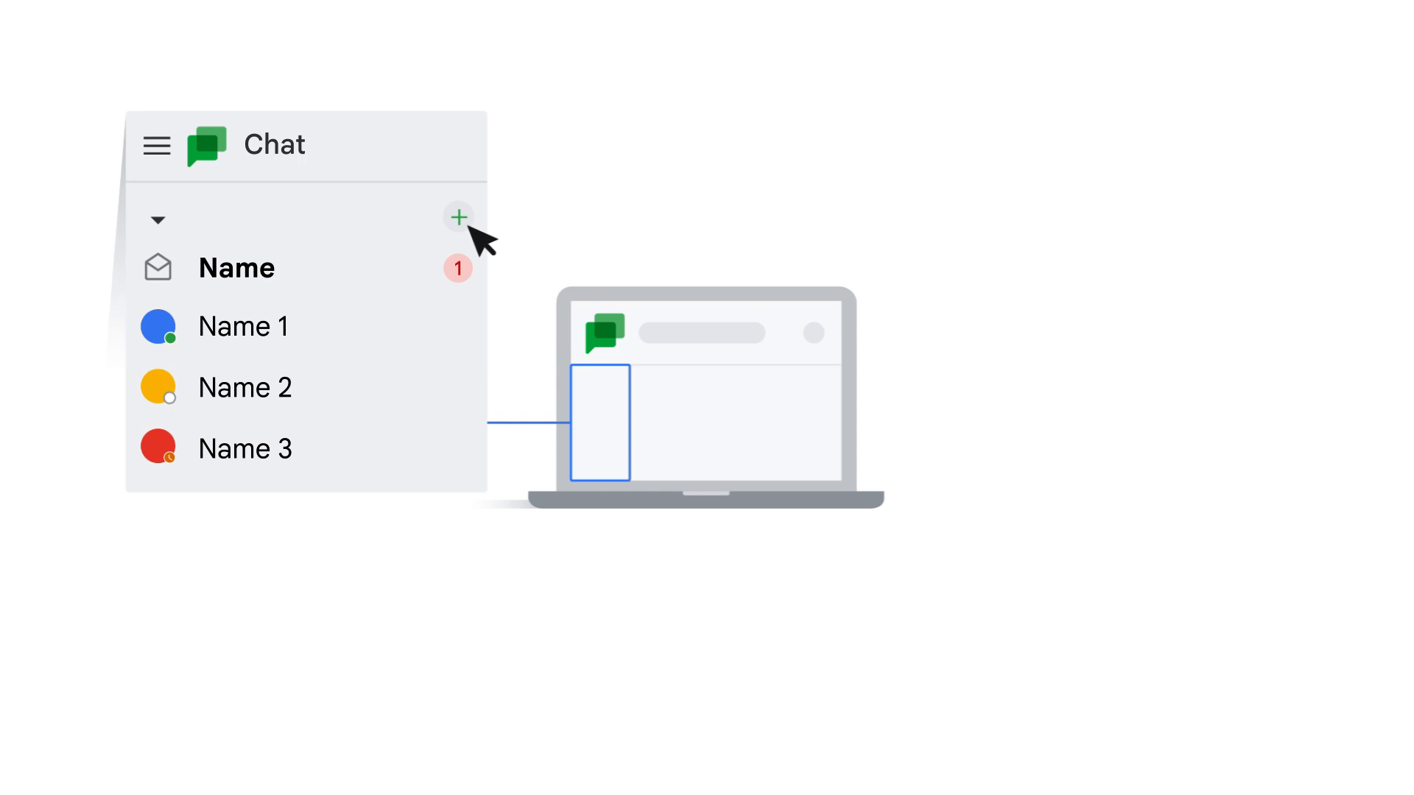
Start a new chat and go to the Message requests list.
click(458, 217)
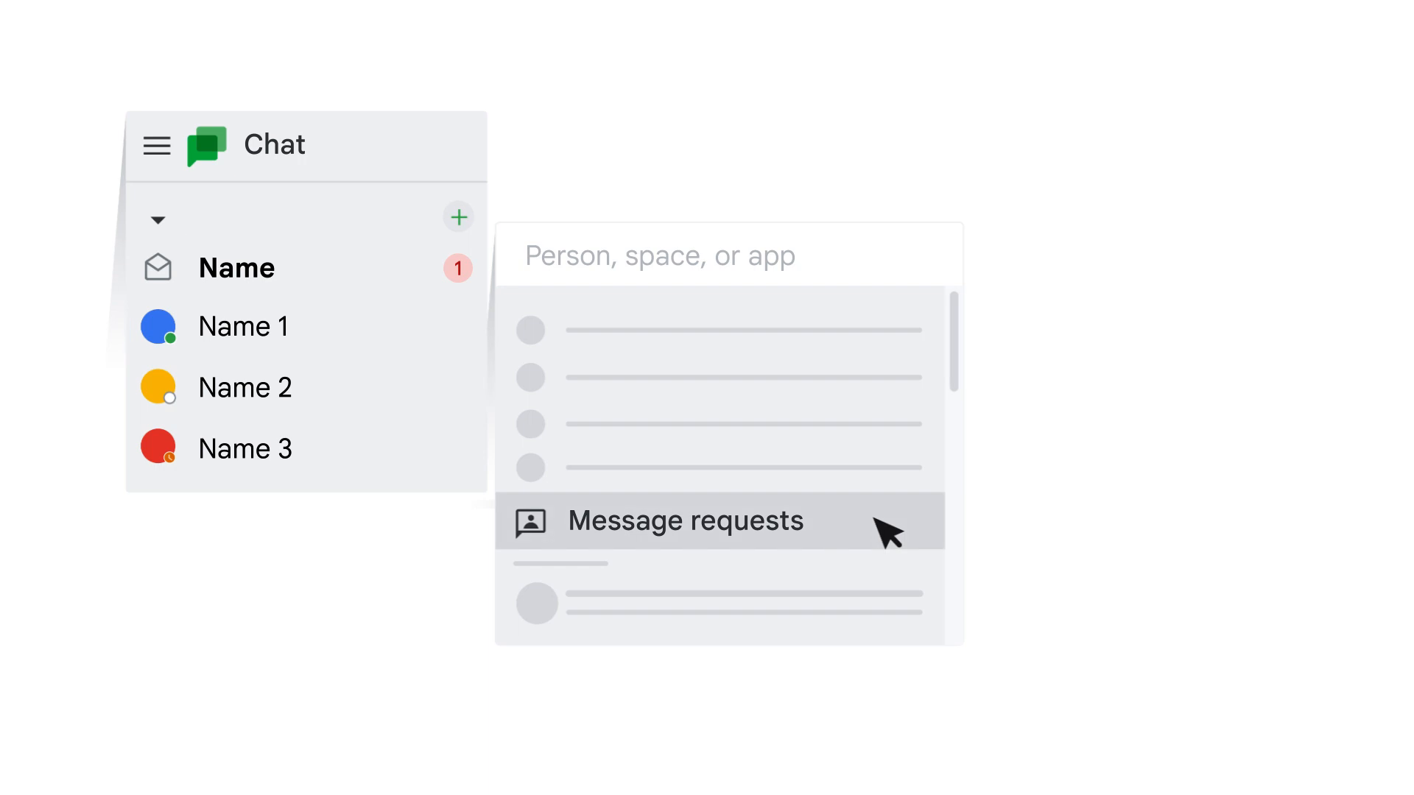
click(684, 521)
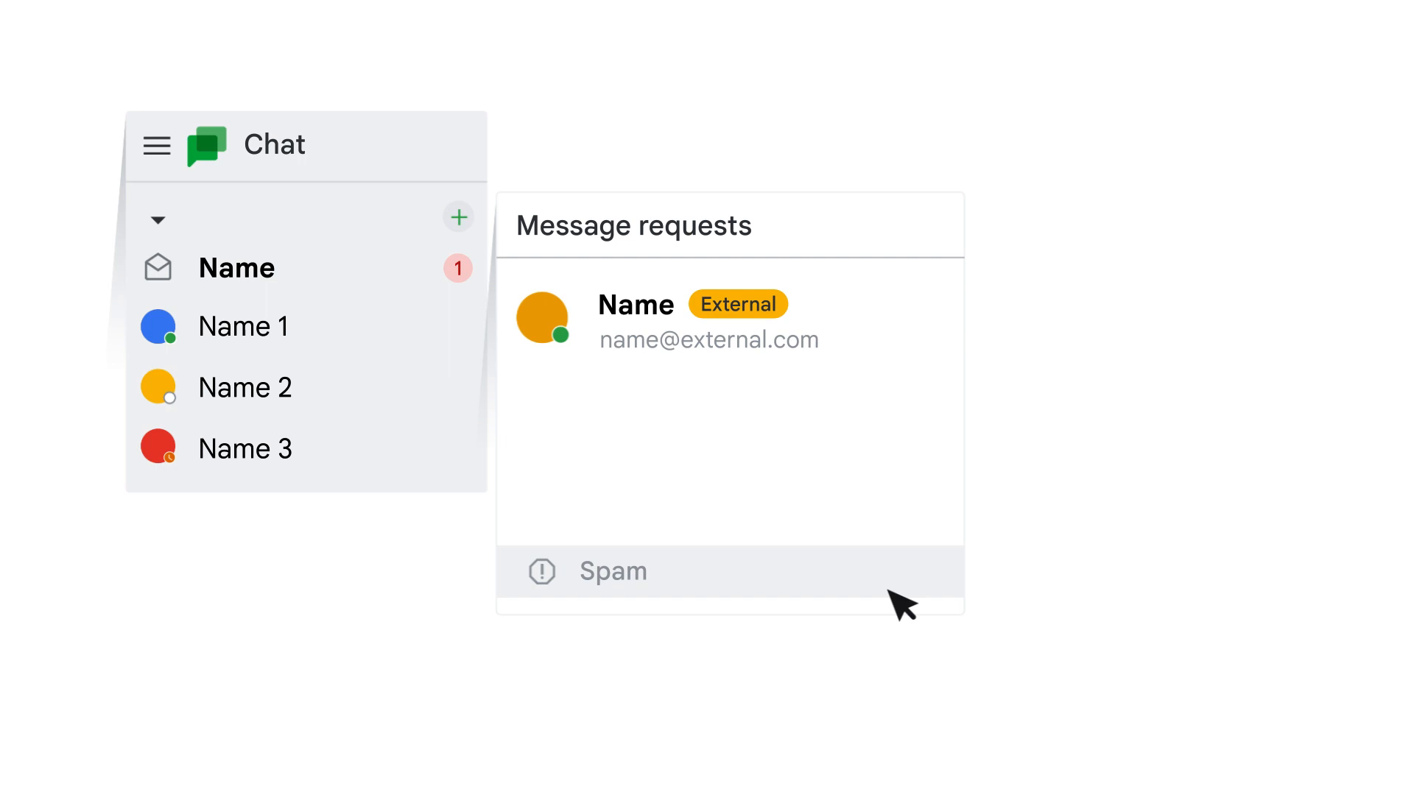
Open the message request from the External contact.
click(612, 571)
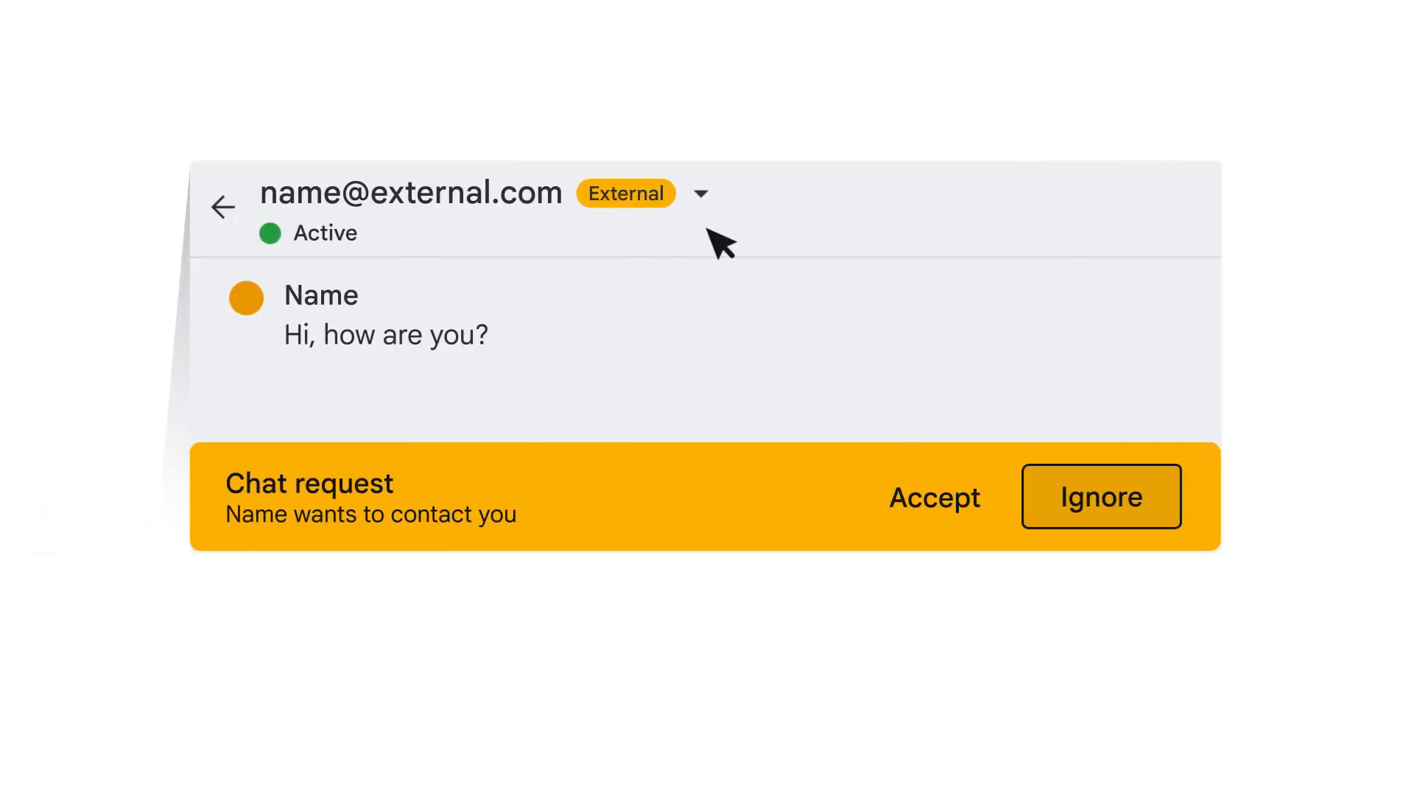
Ignore the external contact's chat request and also block the sender.
click(933, 498)
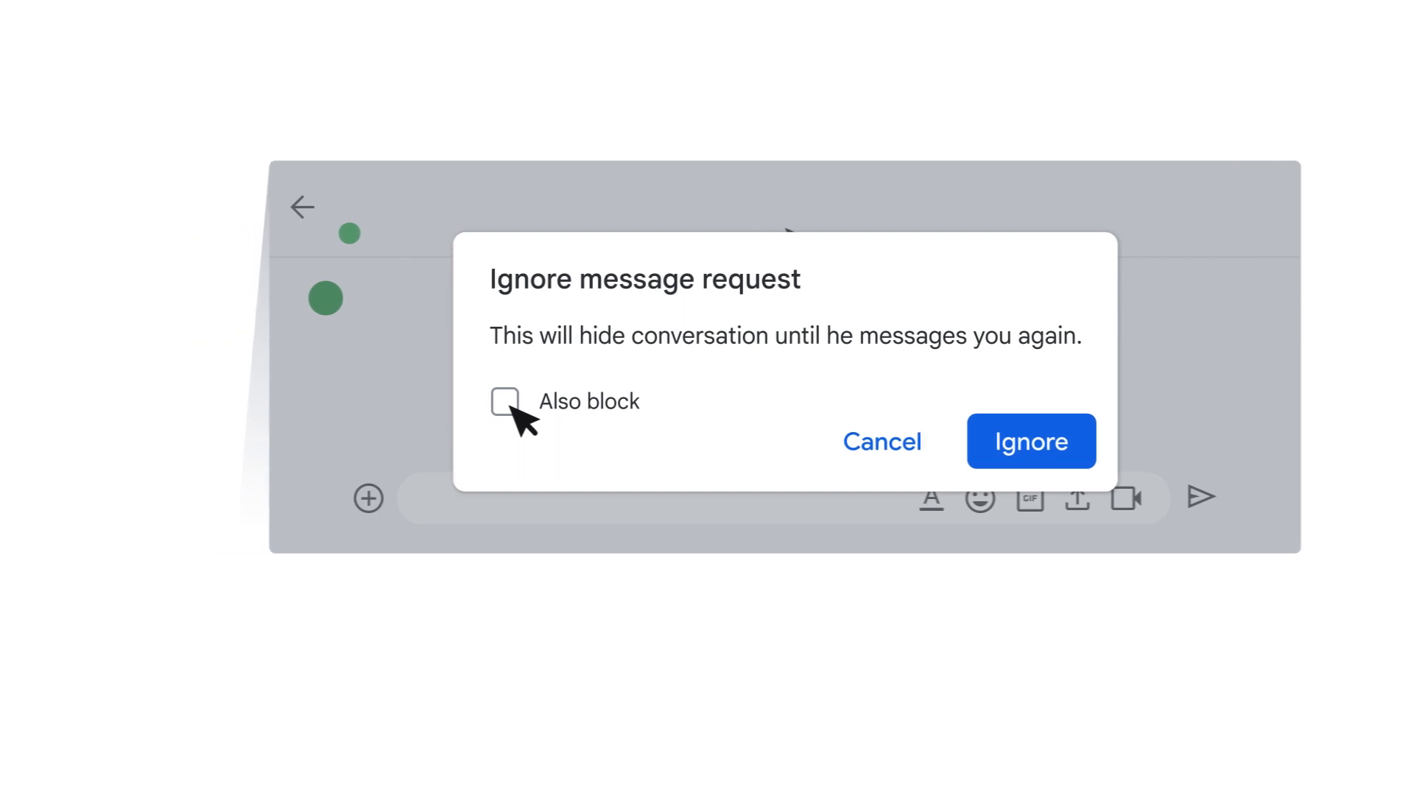
click(1031, 441)
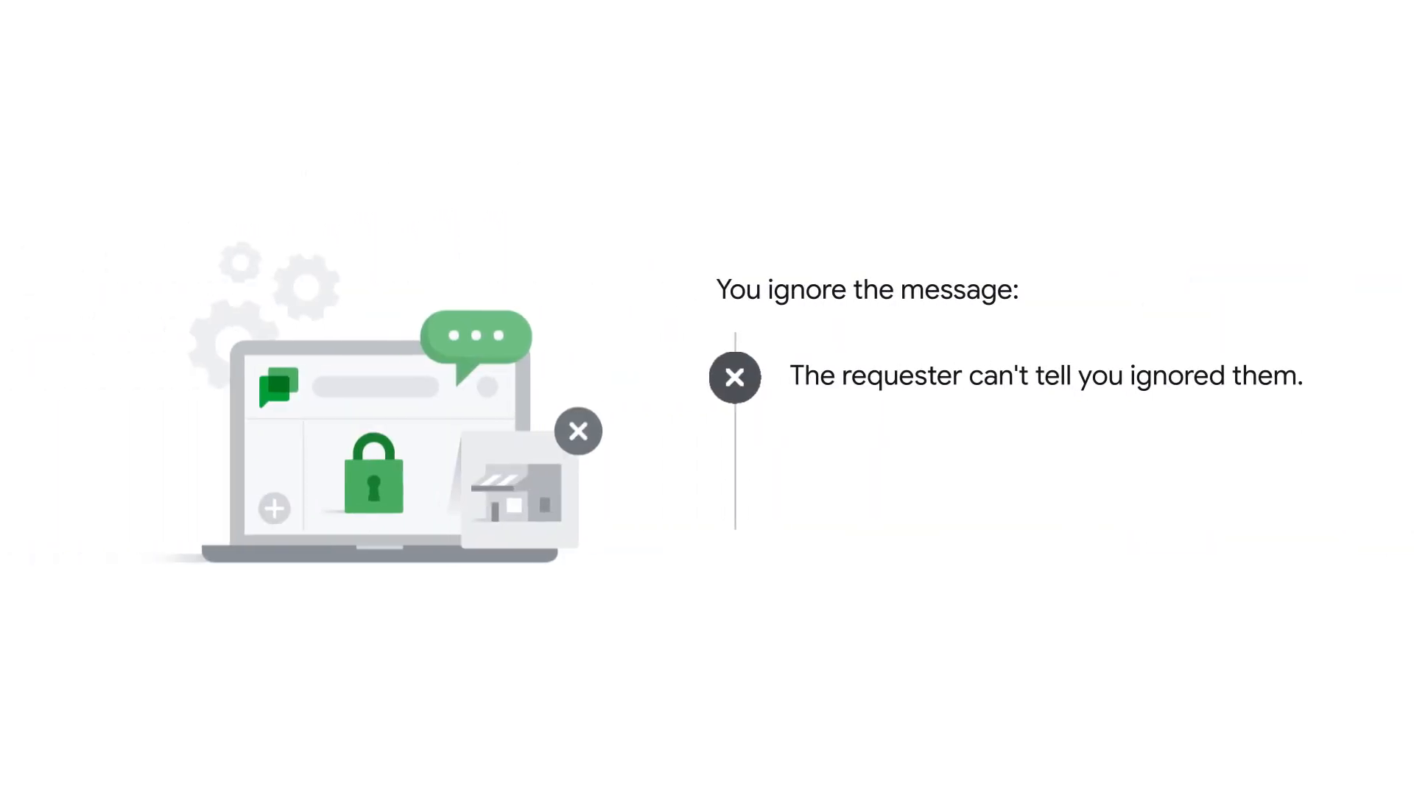